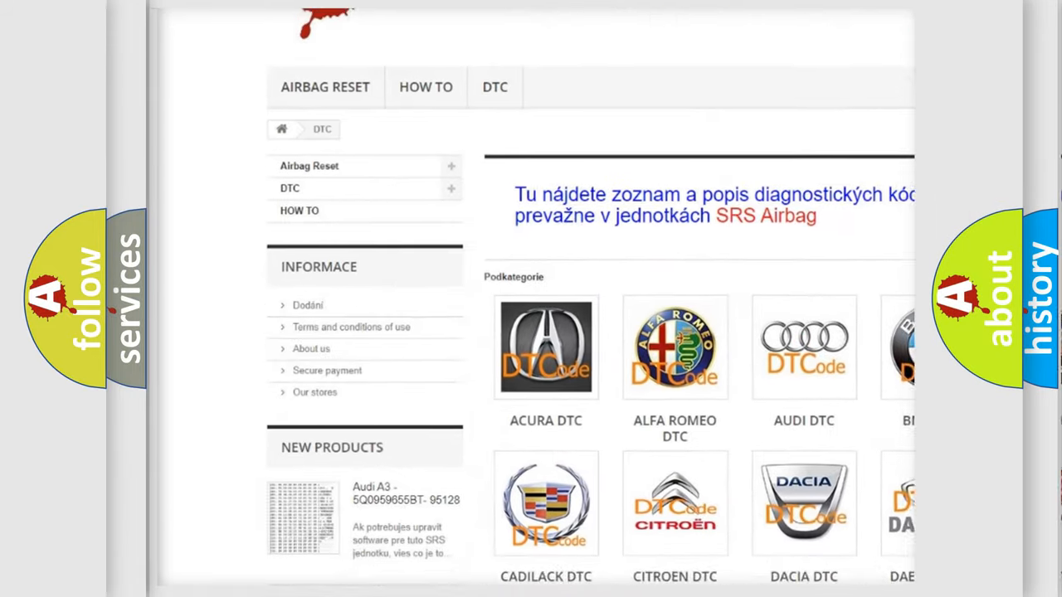
Step: Open the AUDI DTC subcategory to list its diagnostic trouble codes
scroll(down, 3)
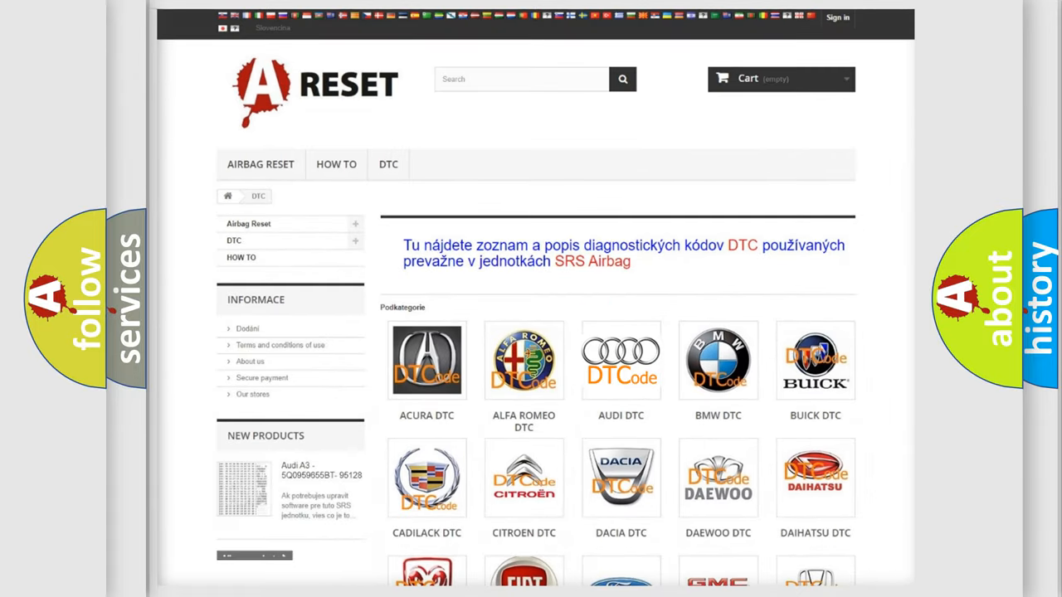
click(620, 360)
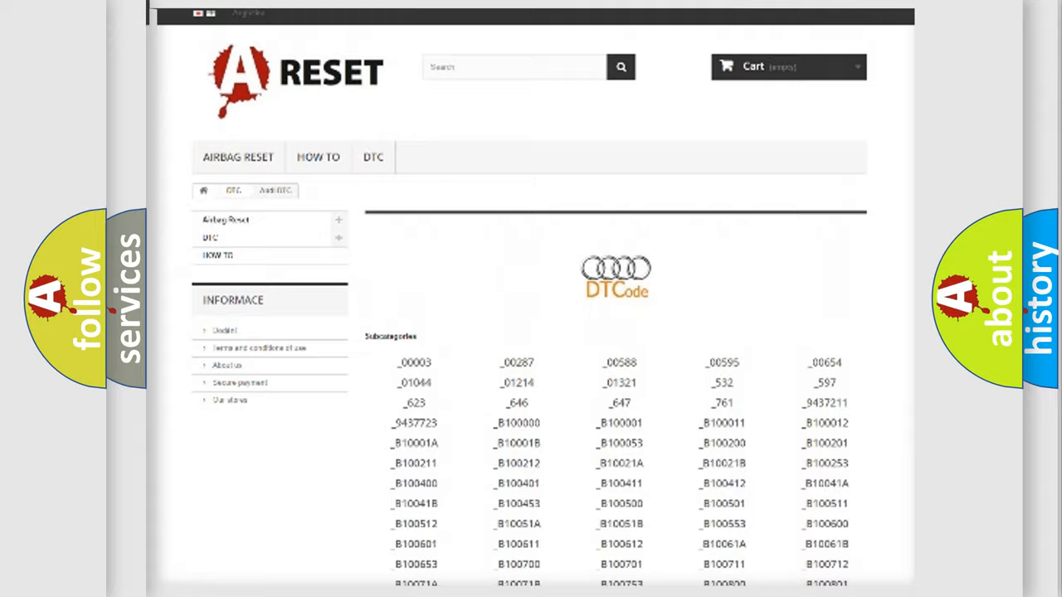